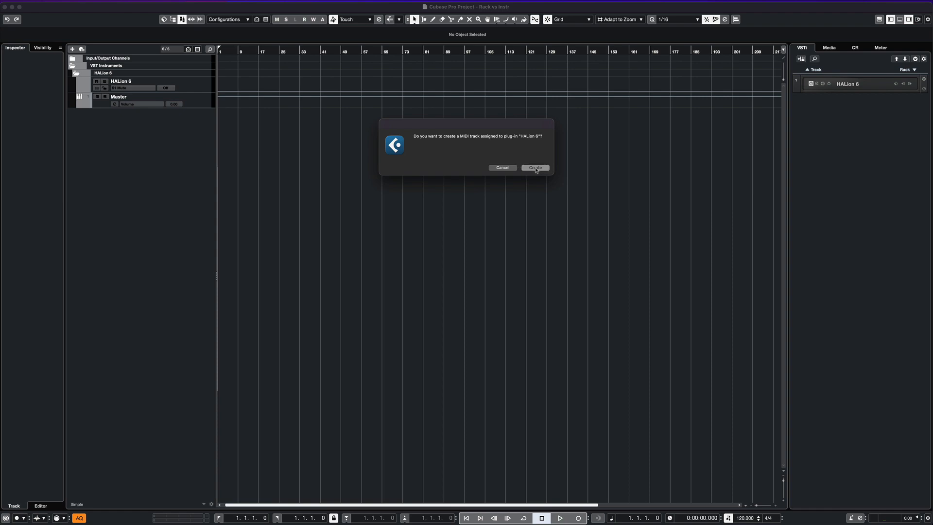
- Confirm creating a MIDI track assigned to the HALion 6 instrument
click(534, 167)
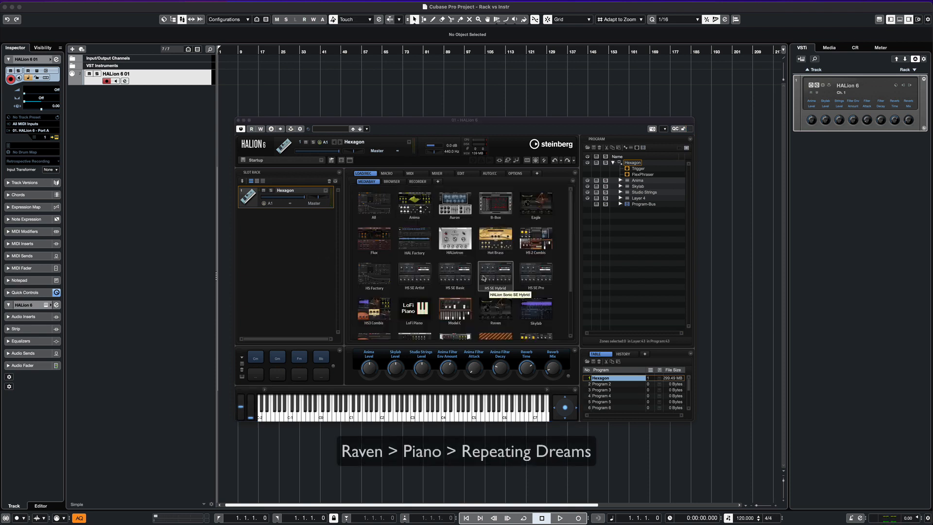
mouse_move(495, 307)
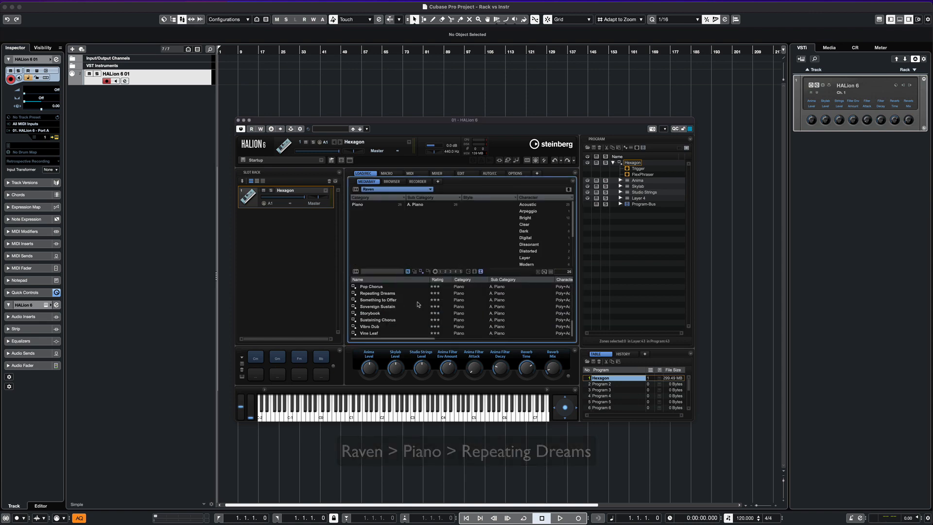
- Load the Raven piano preset Repeating Dreams into HALion's first slot
double_click(381, 293)
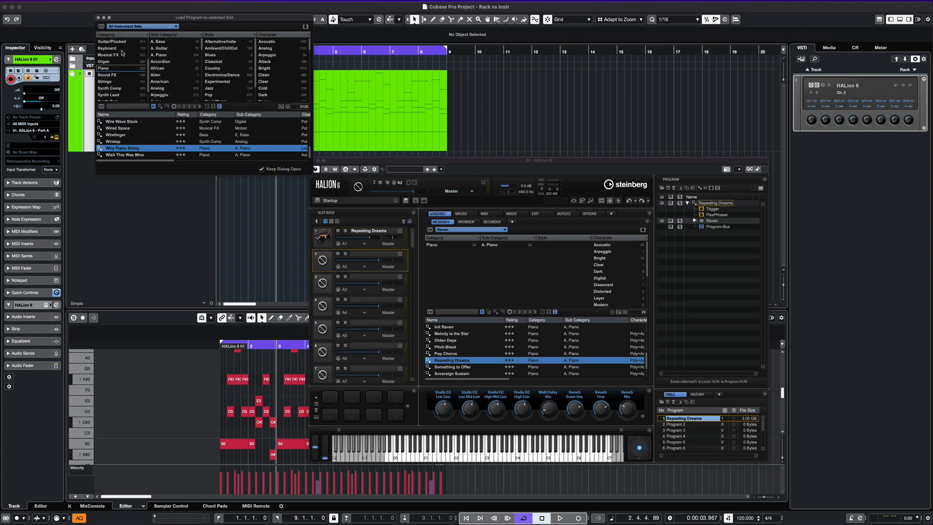
- Load Wurli + Dark Pad from the Keyboard category into HALion's second slot
click(107, 48)
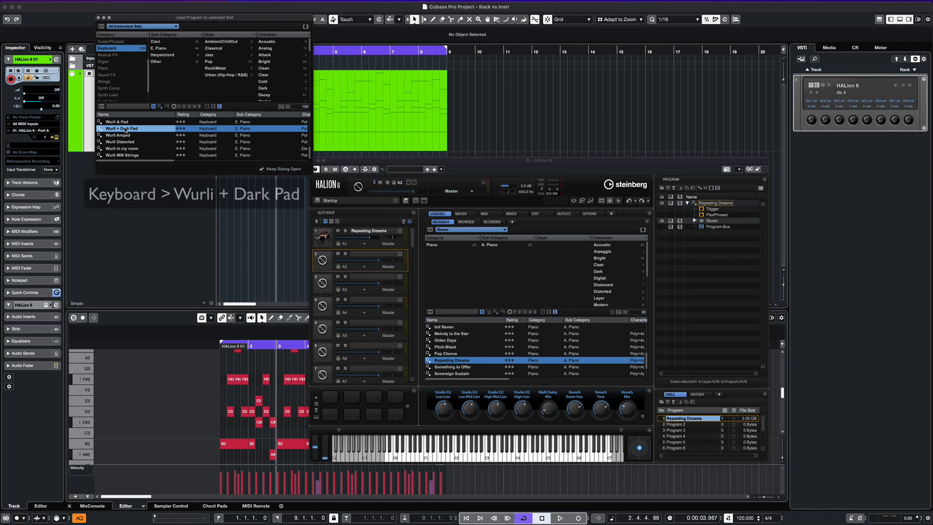
double_click(120, 129)
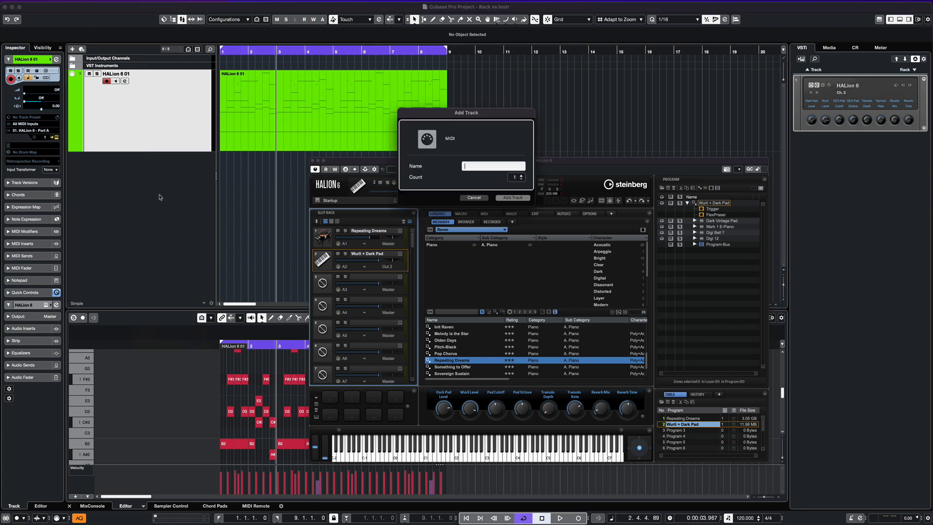
- Add a new MIDI track named Wurli
text(Wu)
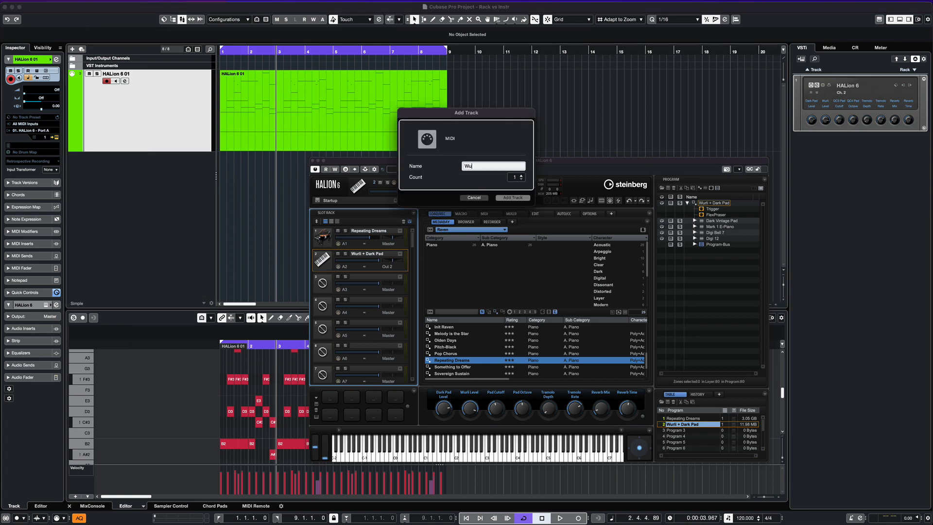
click(512, 198)
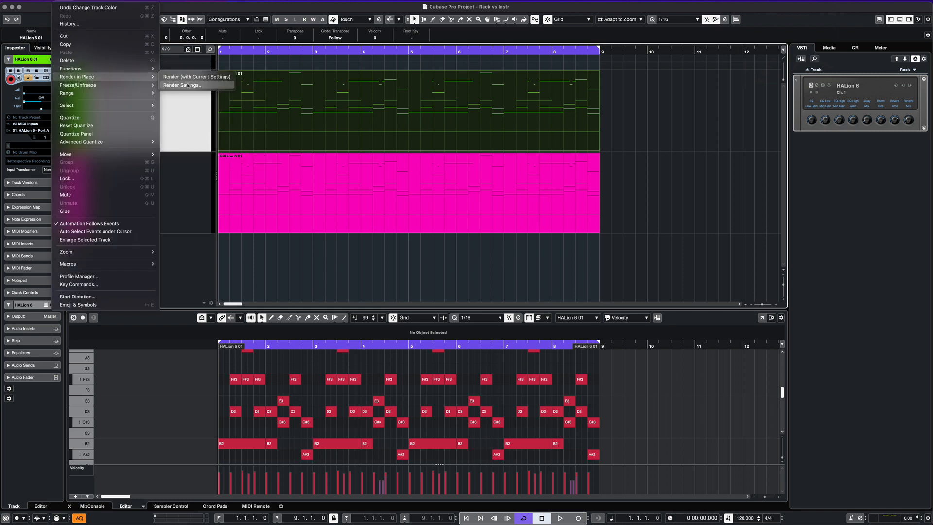
- Render the HALion part in place with custom name Keys, creating the Keys Rendered track
click(183, 84)
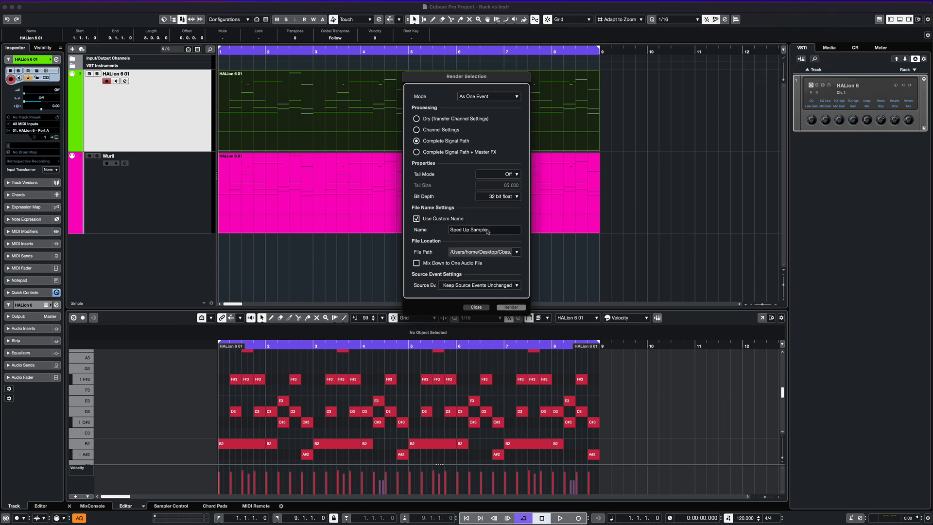
text(Keys)
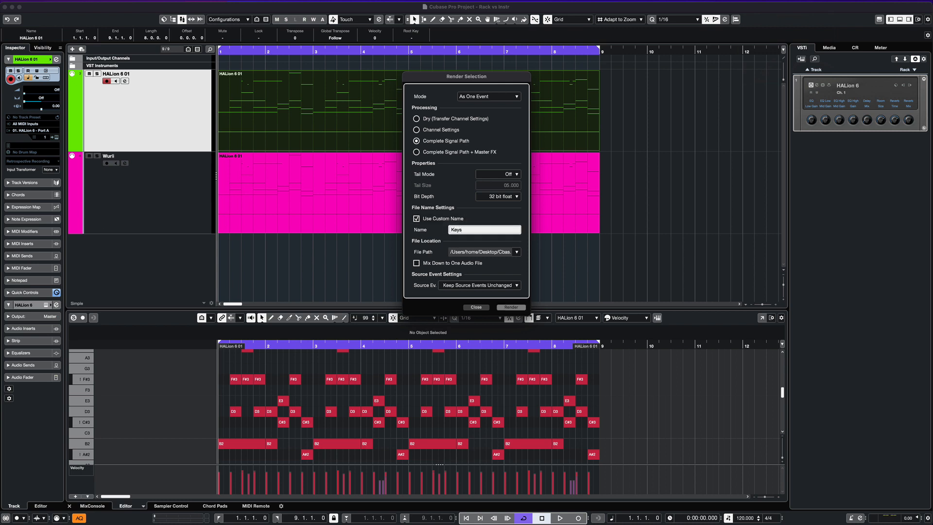
click(510, 308)
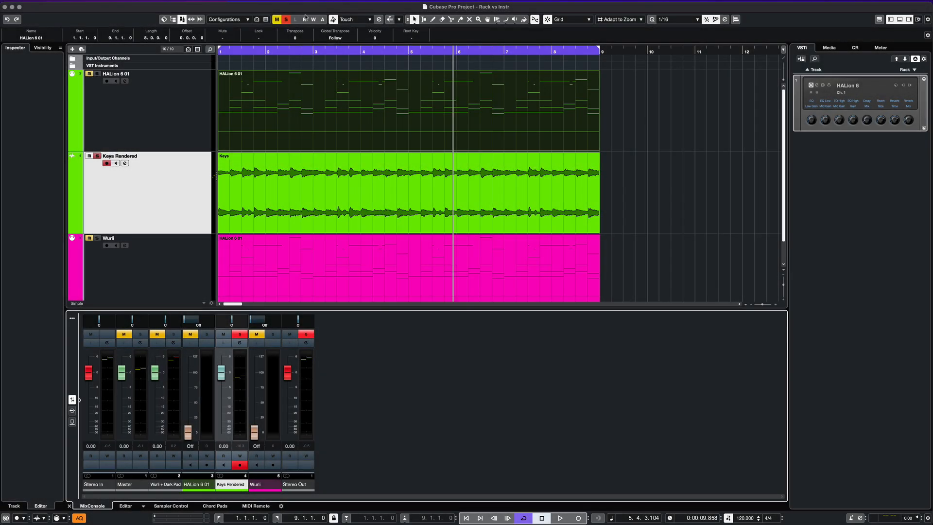
- Select the HALion 6 01 and Wurli channels and rename HALion's main output Keys
click(116, 74)
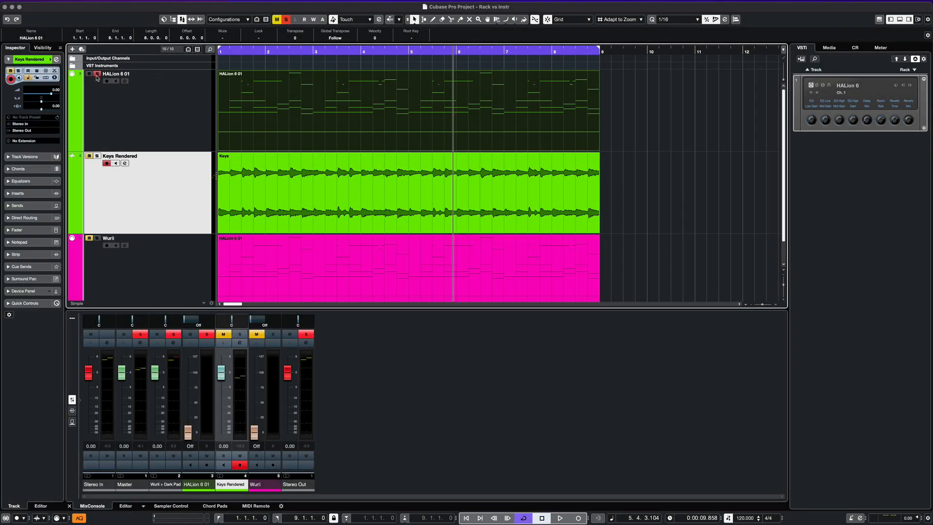
click(558, 518)
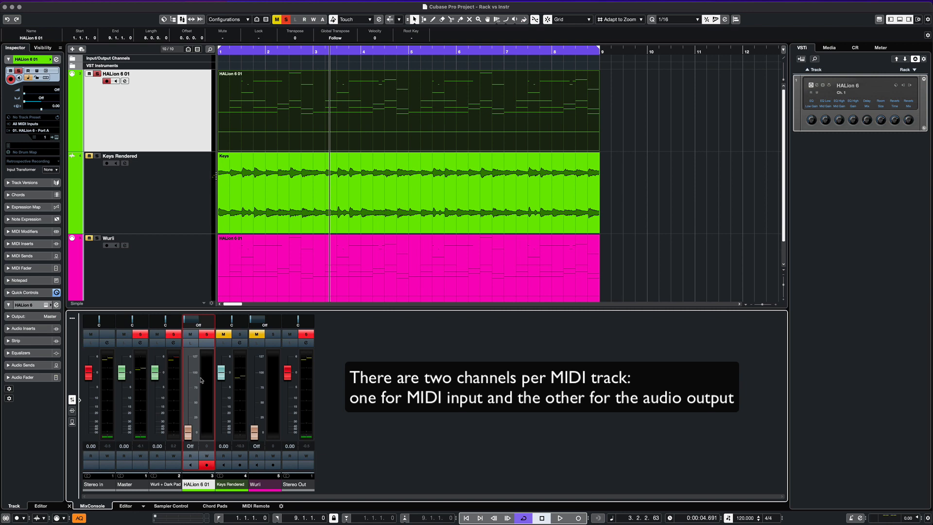
click(559, 517)
text(Keys)
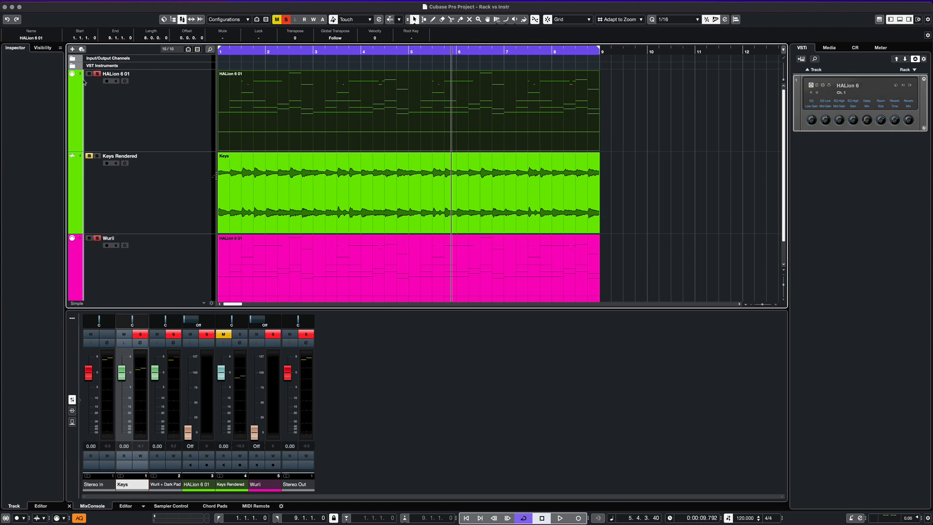
click(108, 238)
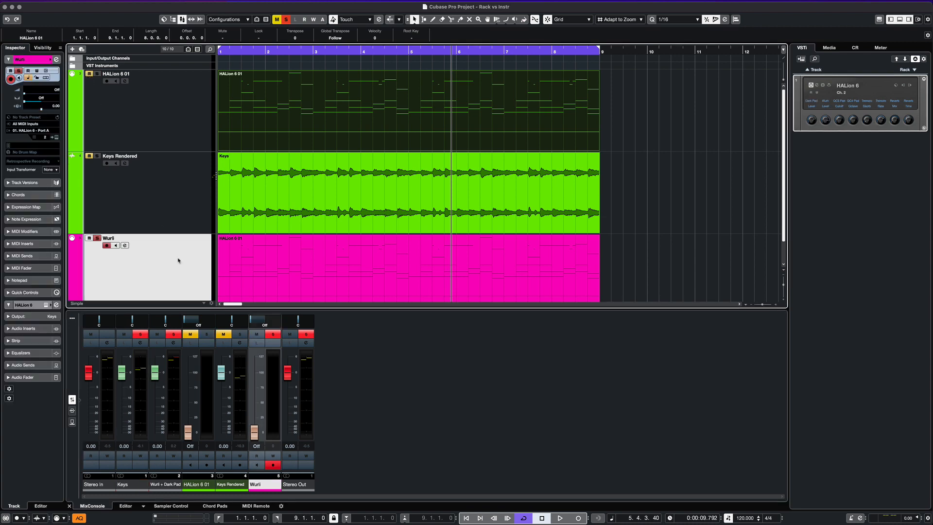
click(559, 517)
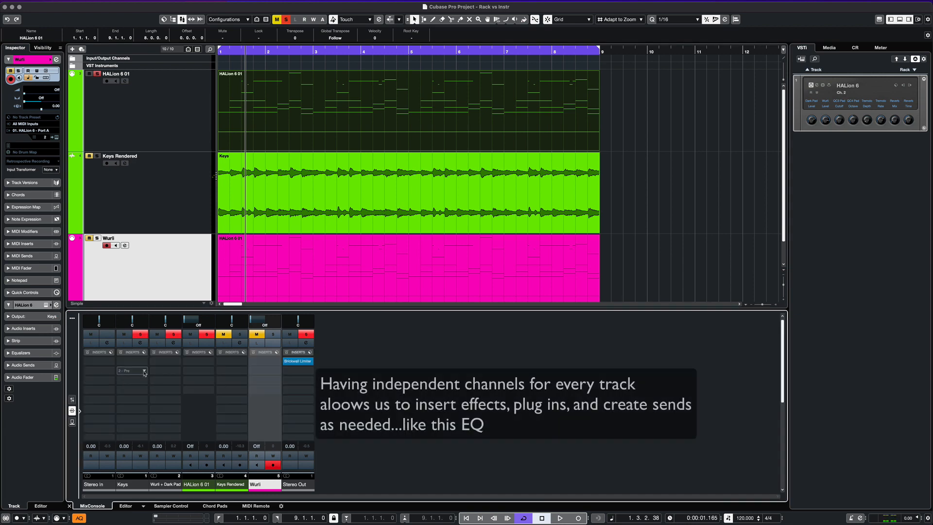
- Insert the Frequency EQ on the Keys channel and reopen HALion 6
click(128, 371)
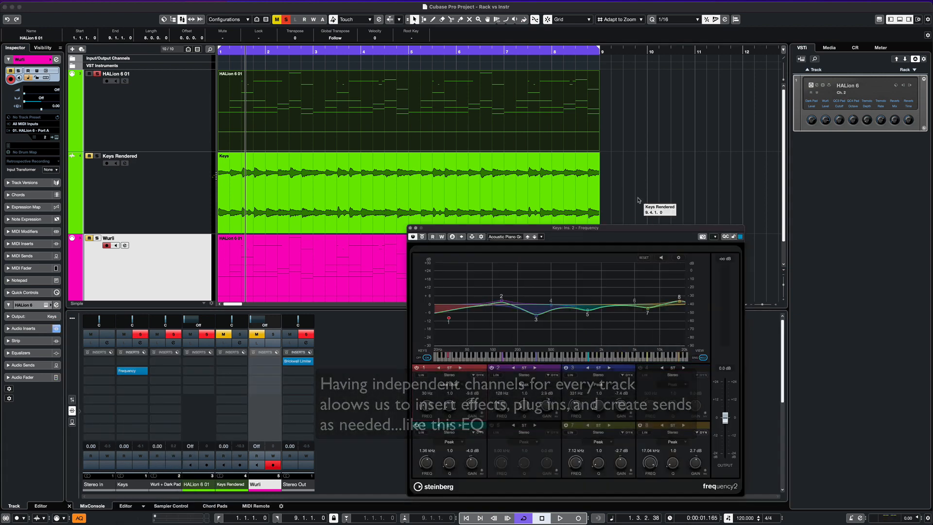
click(558, 517)
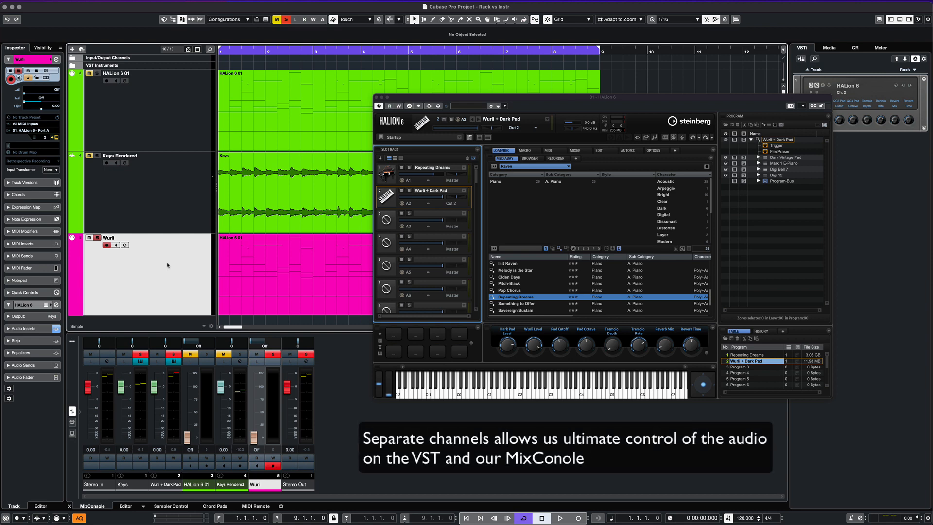
- Lower the Wurli + Dark Pad fader to about -3.7 dB and its HALion slot to -5.6 dB
click(558, 517)
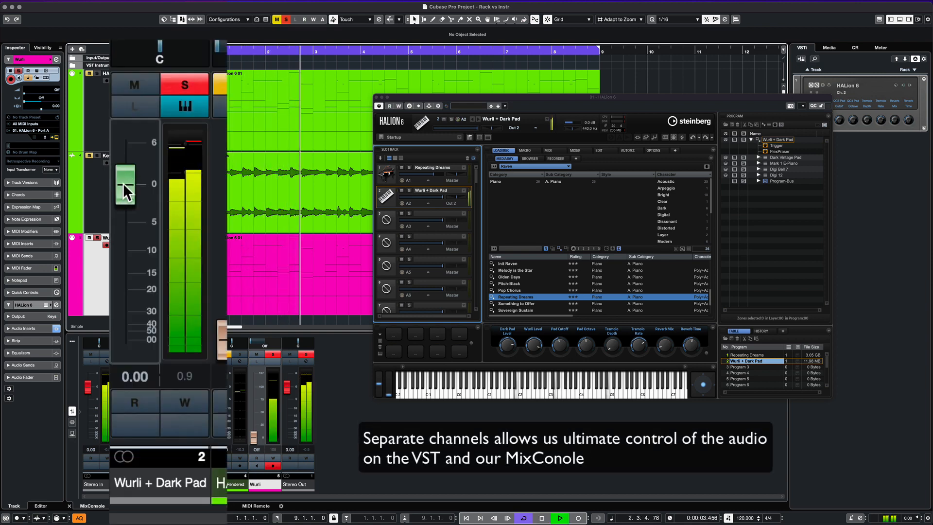
drag(125, 185, 130, 229)
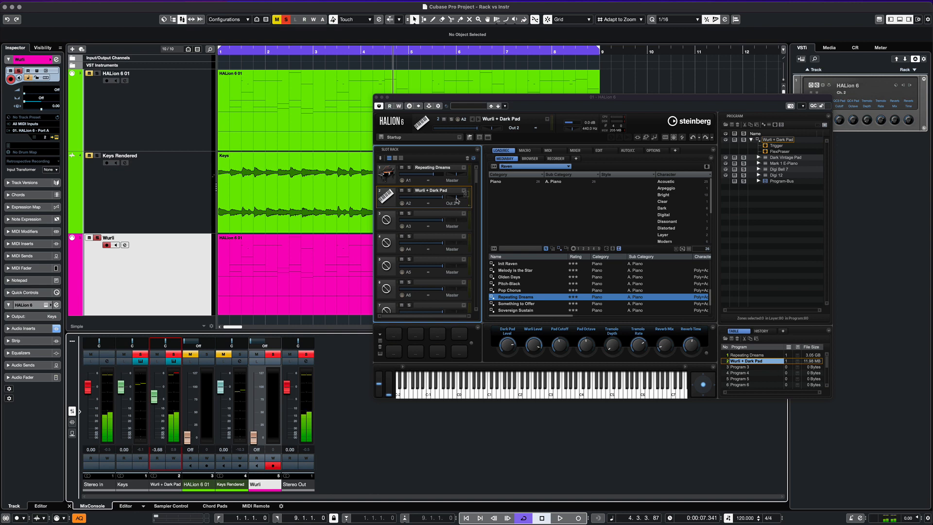
mouse_move(459, 198)
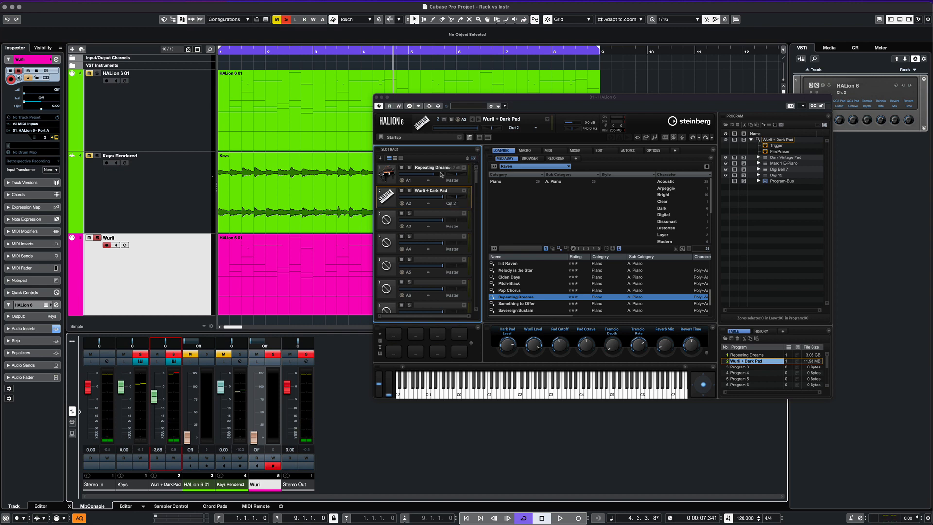
click(559, 517)
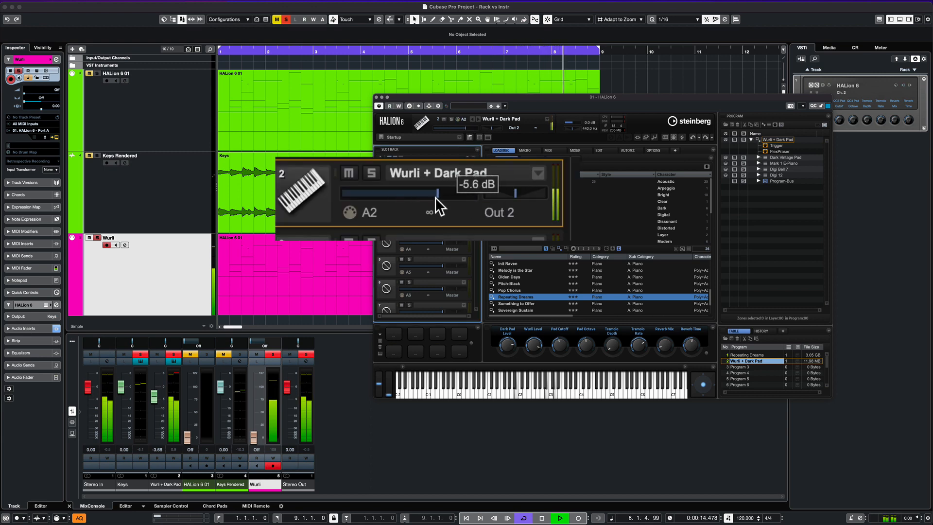
drag(434, 193, 444, 192)
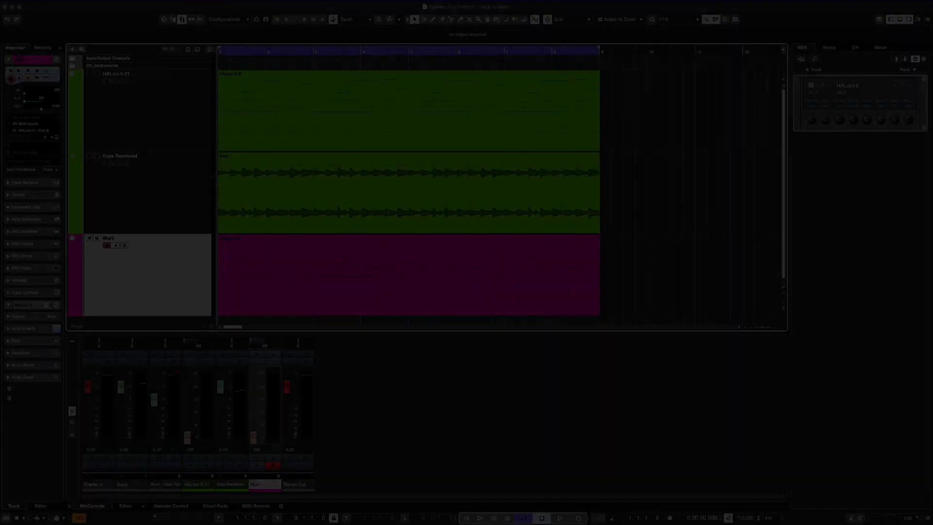
- Bring up the Export Audio Mixdown dialog from the File menu's Export options
click(18, 6)
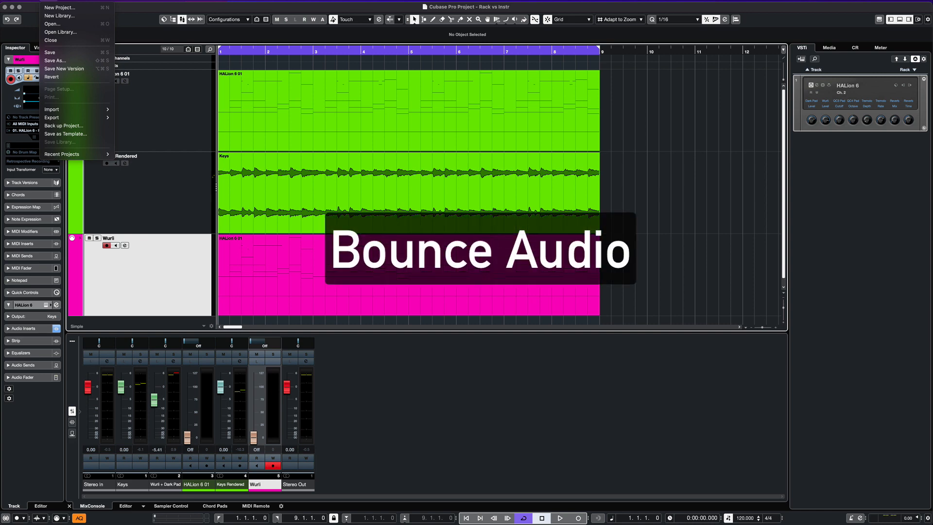
click(52, 117)
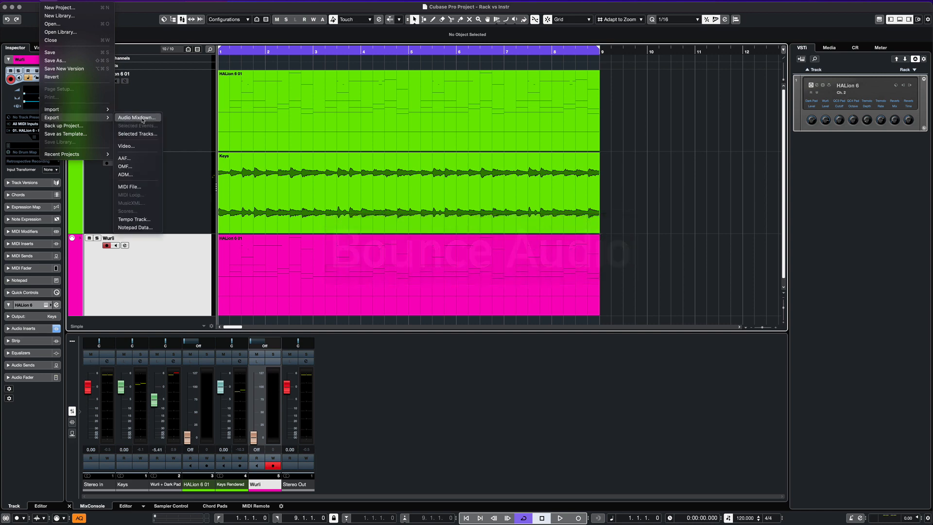
click(137, 117)
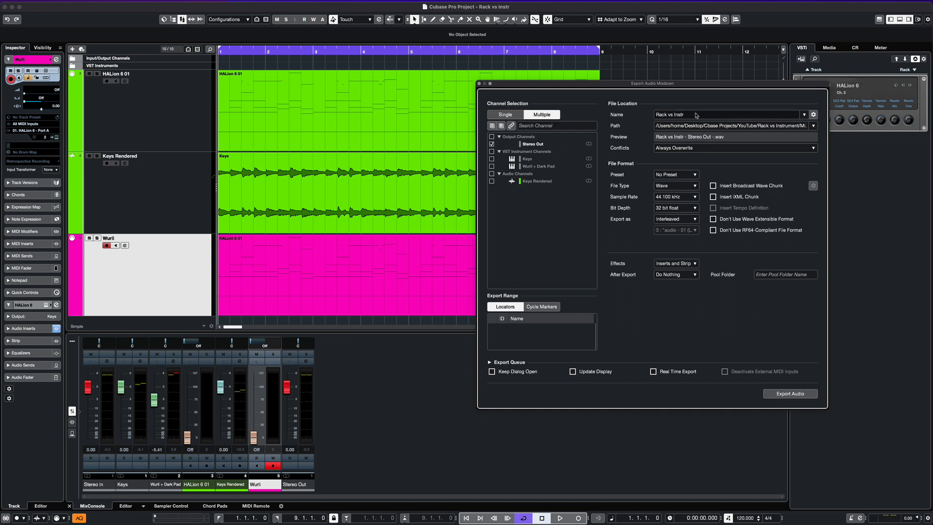
- Export the Keys and Wurli + Dark Pad channels, creating new audio tracks afterwards
click(675, 274)
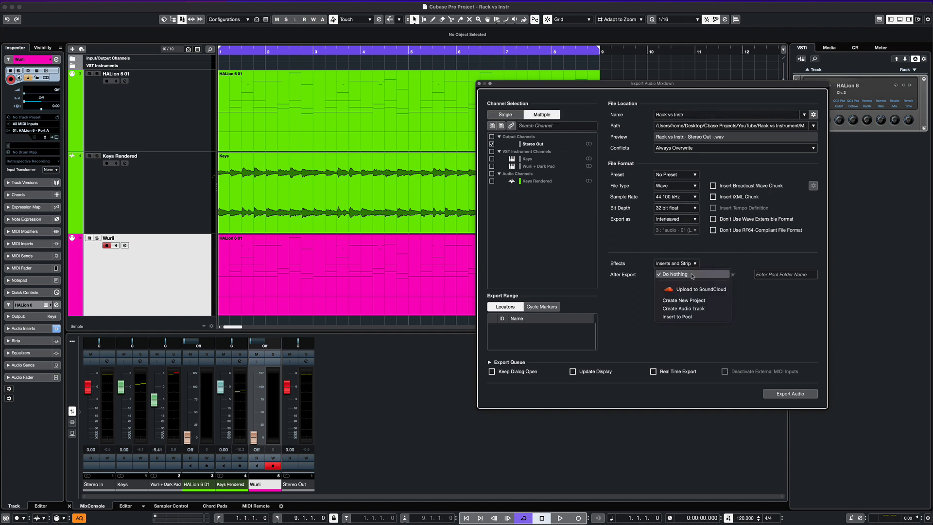
click(684, 308)
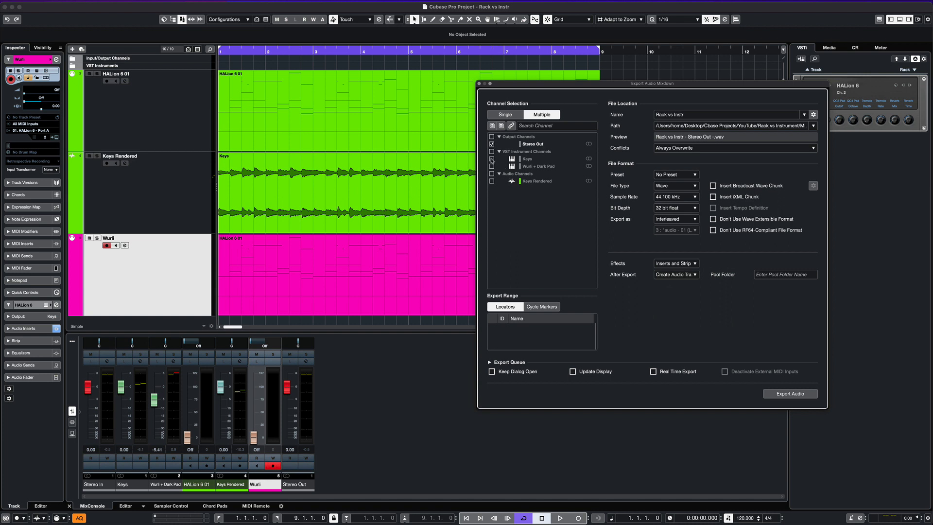
click(491, 159)
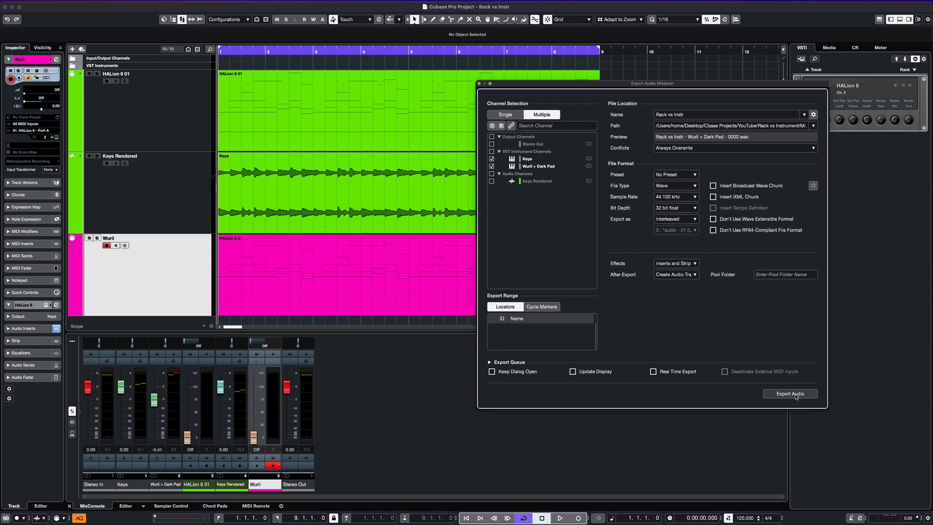
click(790, 393)
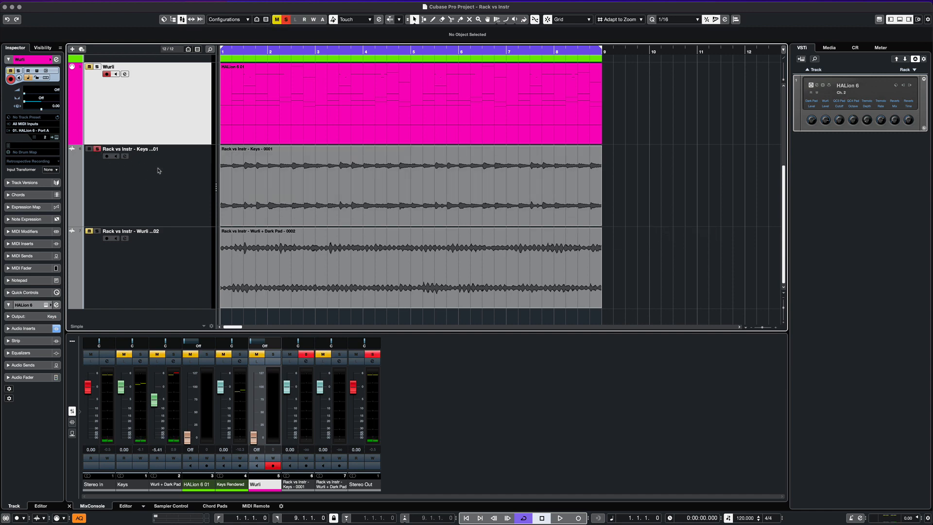
- Close the example and open an empty project holding only the Input/Output Channels folder
click(559, 518)
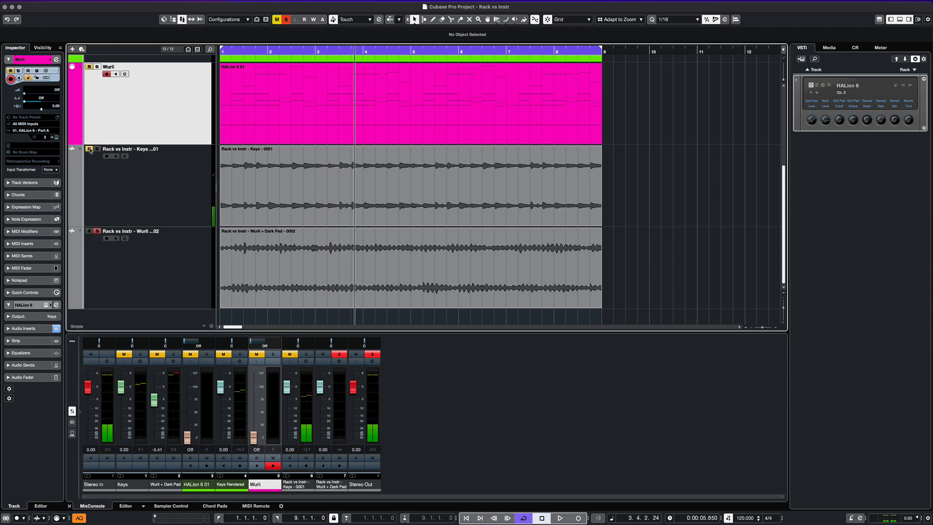
click(559, 518)
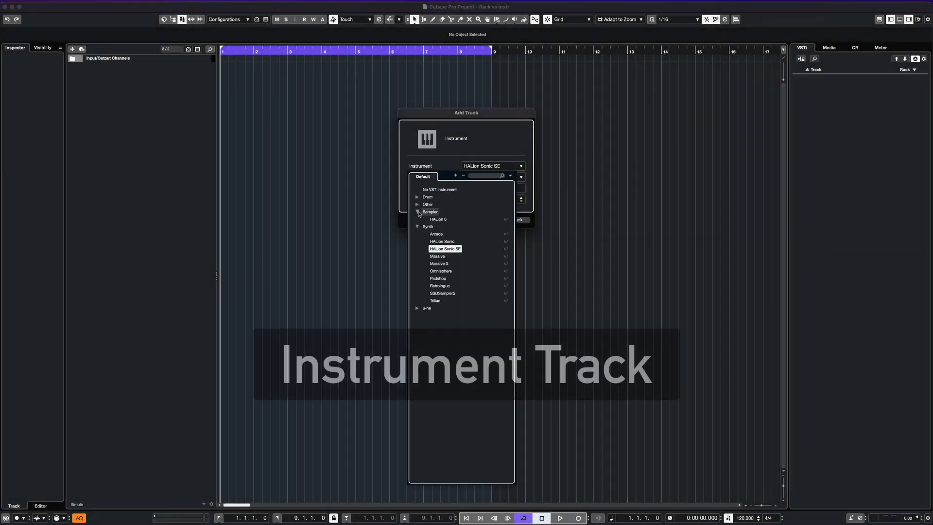
- Create the Raven HALion 6 instrument track and load the Repeating Dreams program
click(437, 218)
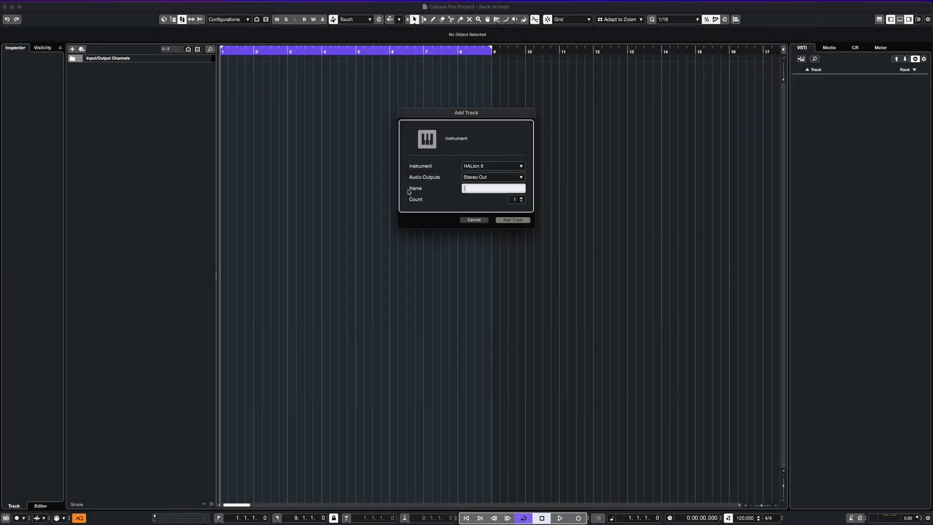
click(511, 220)
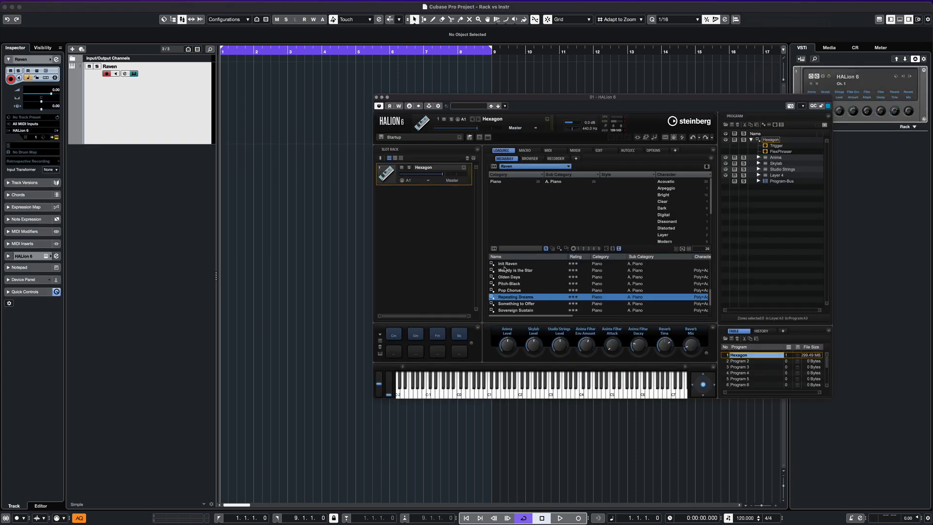
double_click(515, 296)
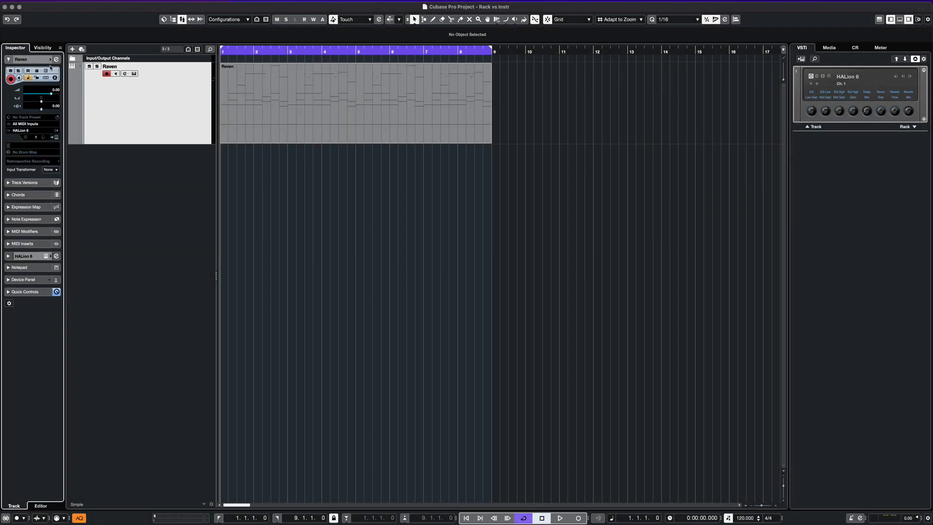
- Colour the Raven track green from the Inspector palette, then play and stop its part
click(37, 78)
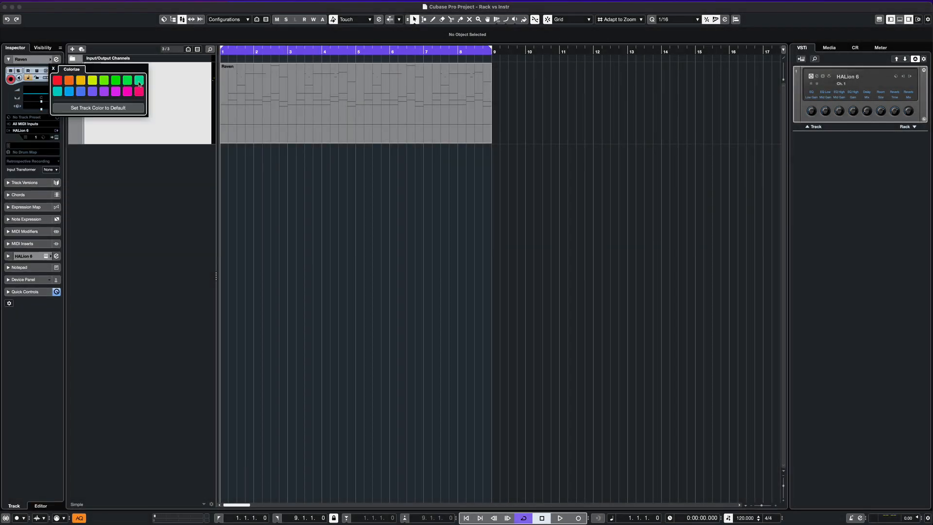
click(138, 80)
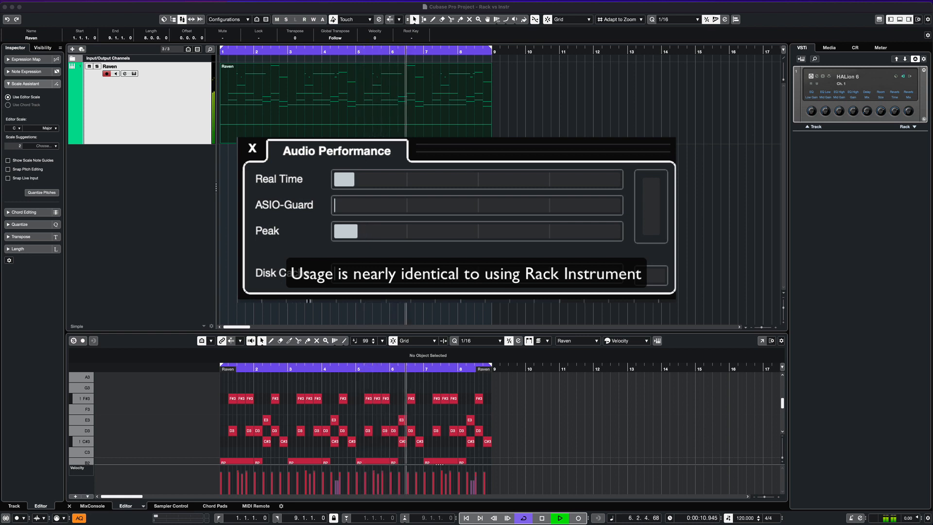
click(252, 148)
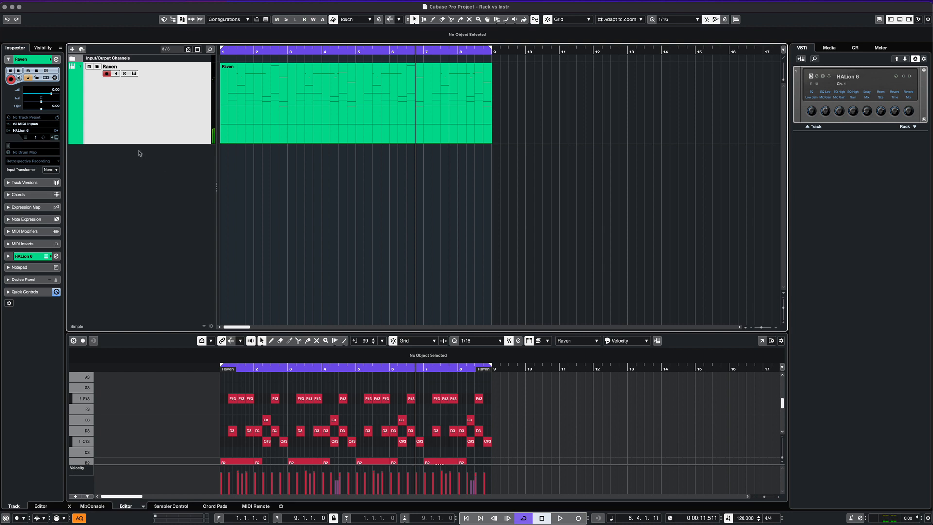
- Add a Wurli MIDI track playing Wurli + Dark Pad in HALion slot 2, with its output routed
right_click(140, 153)
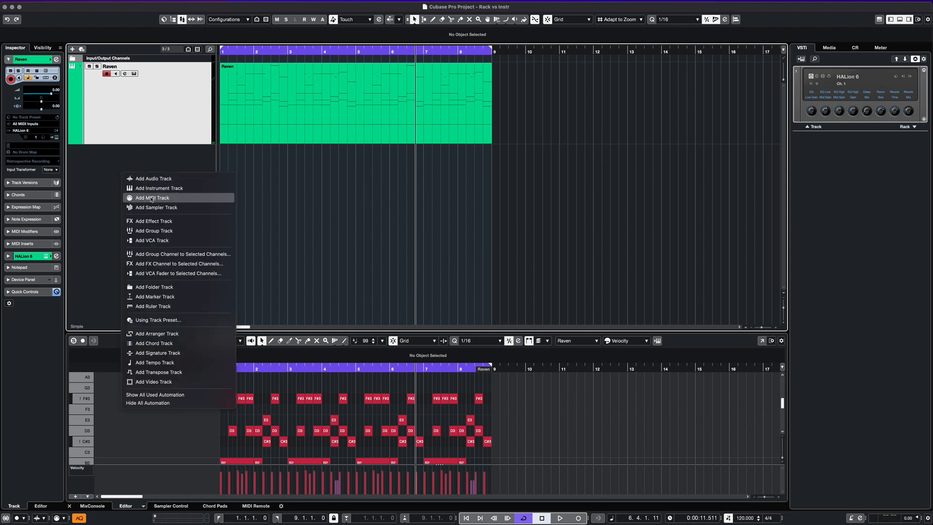
click(153, 197)
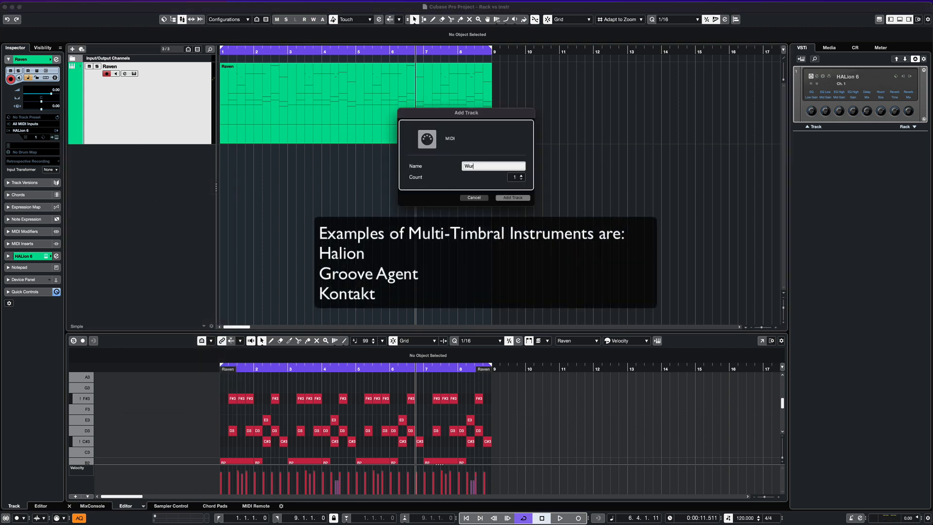
click(512, 197)
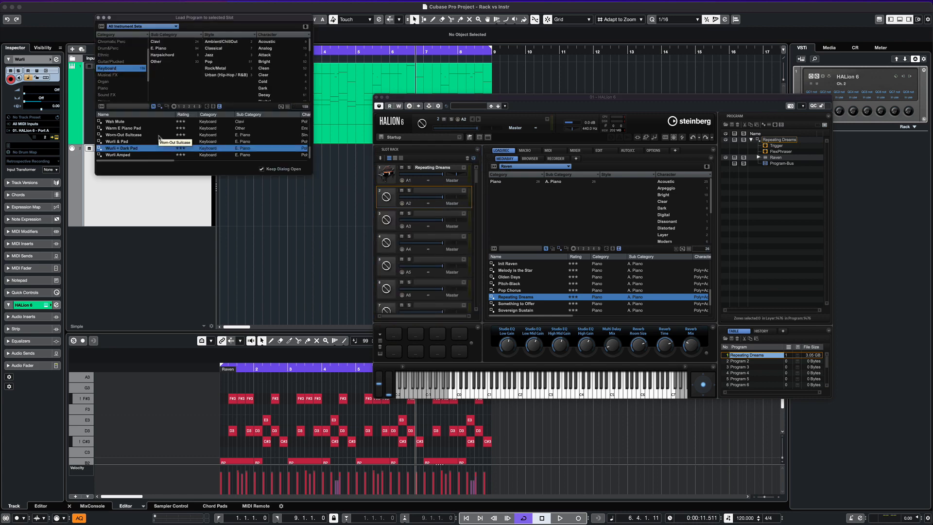
double_click(120, 148)
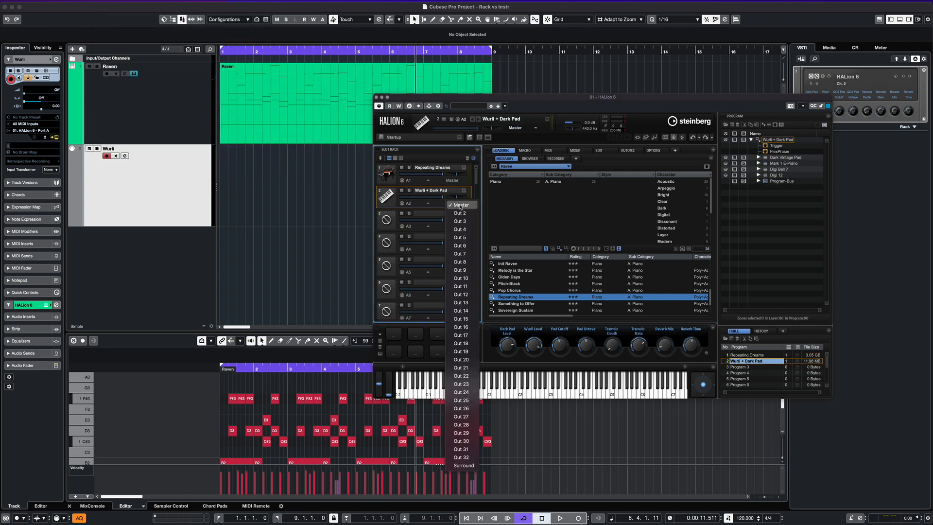
click(459, 213)
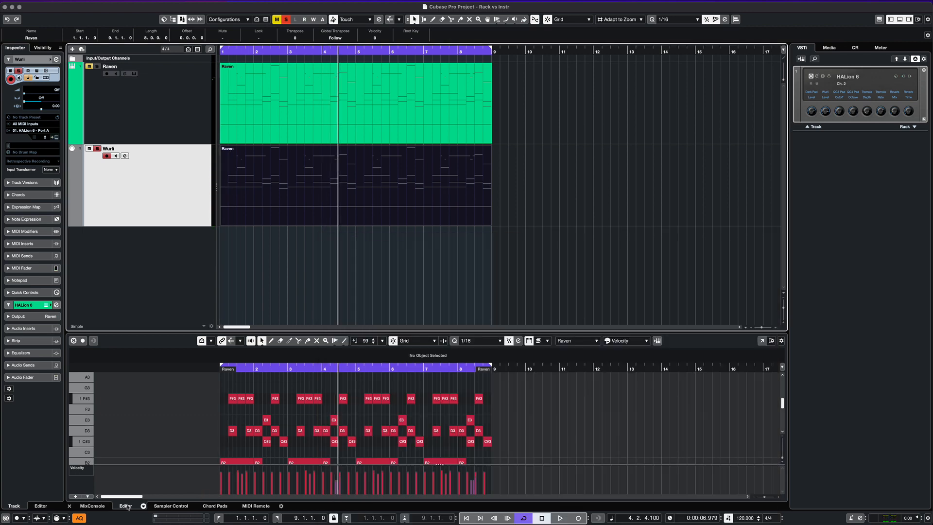
- Show the MixConsole in the lower zone, play both tracks, and check the Audio Performance meter
click(93, 509)
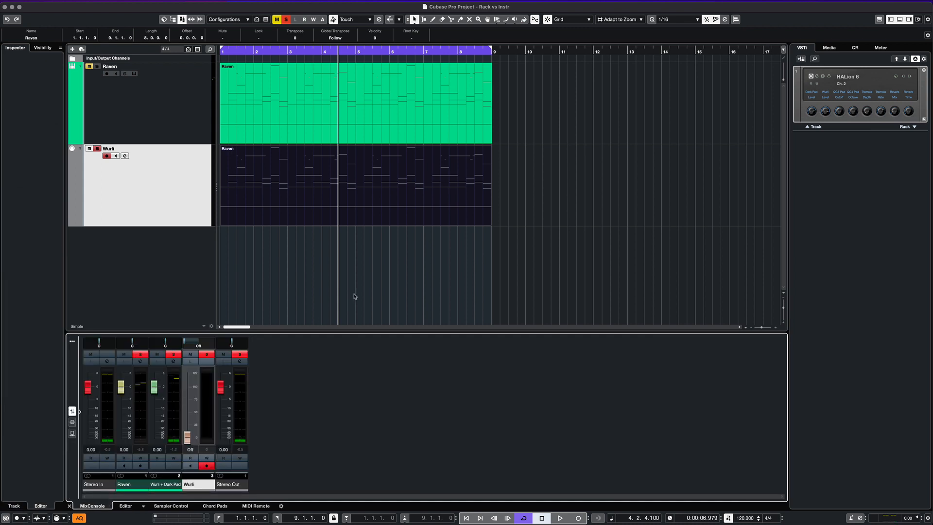
click(559, 518)
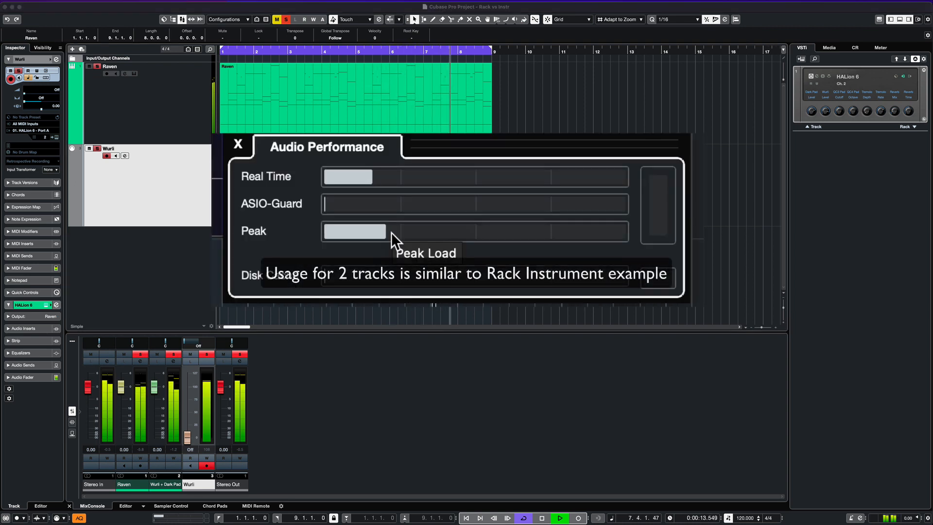
mouse_move(433, 264)
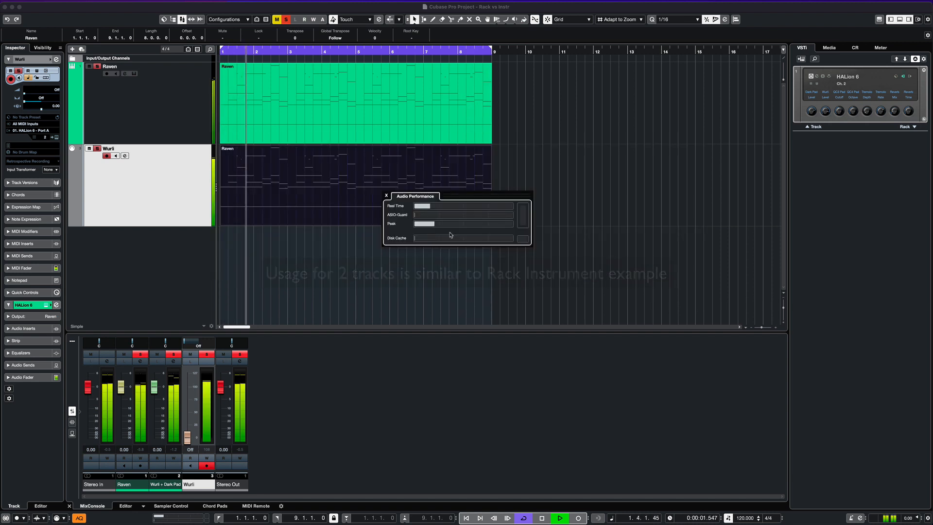
click(559, 517)
text(Ra)
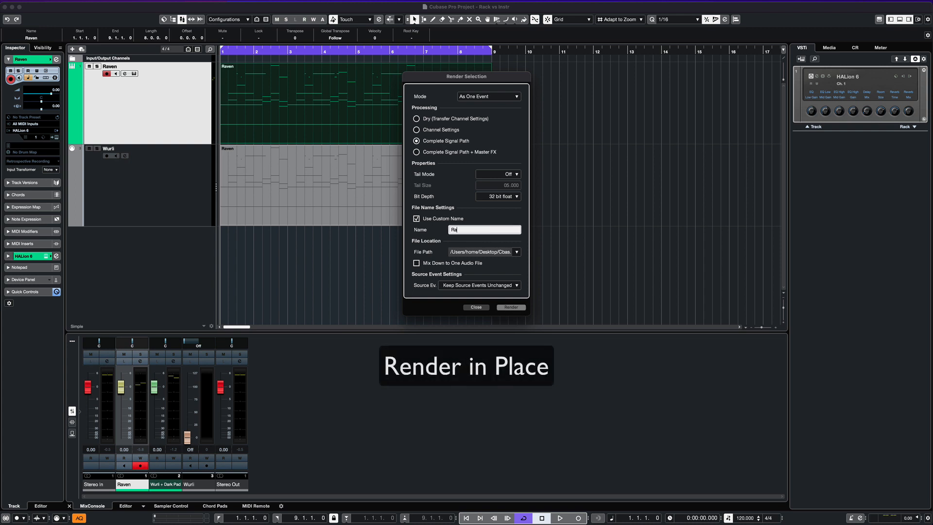
- Render the Raven part in place to a new audio track using a custom name
click(510, 307)
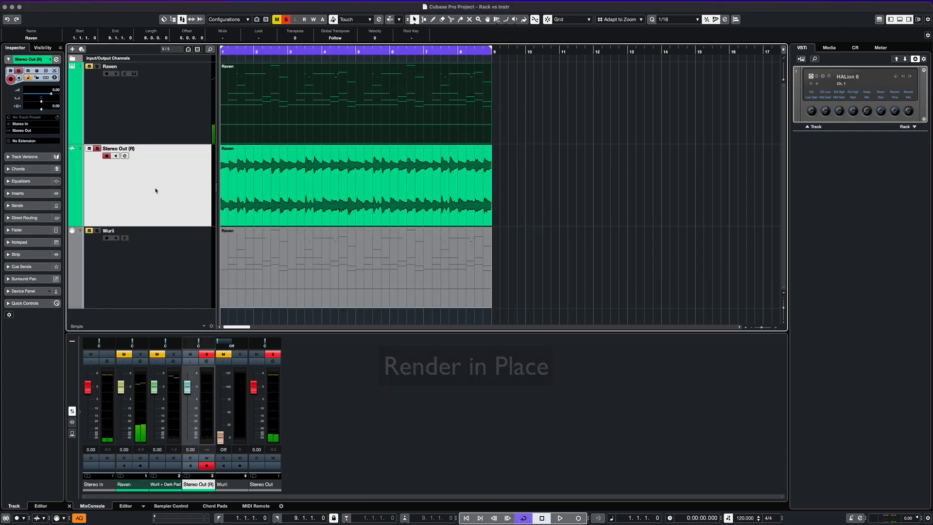
click(558, 517)
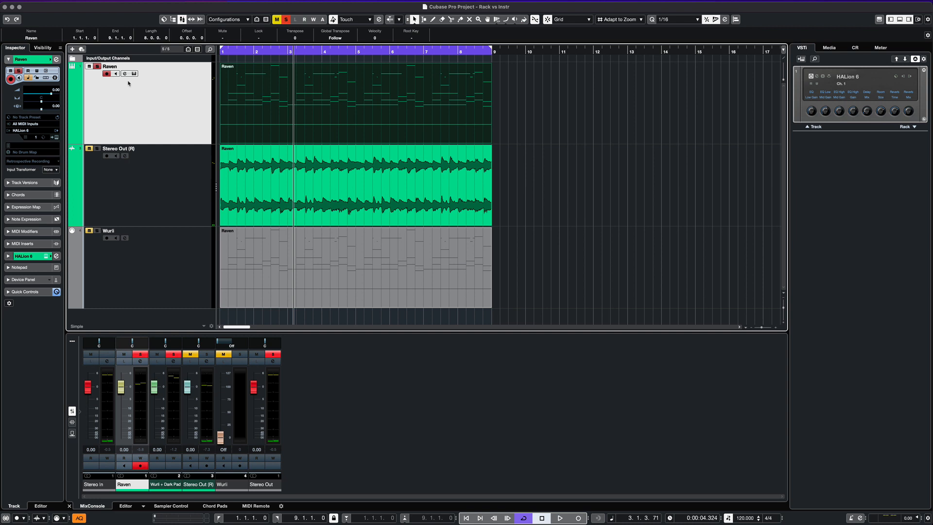
click(559, 517)
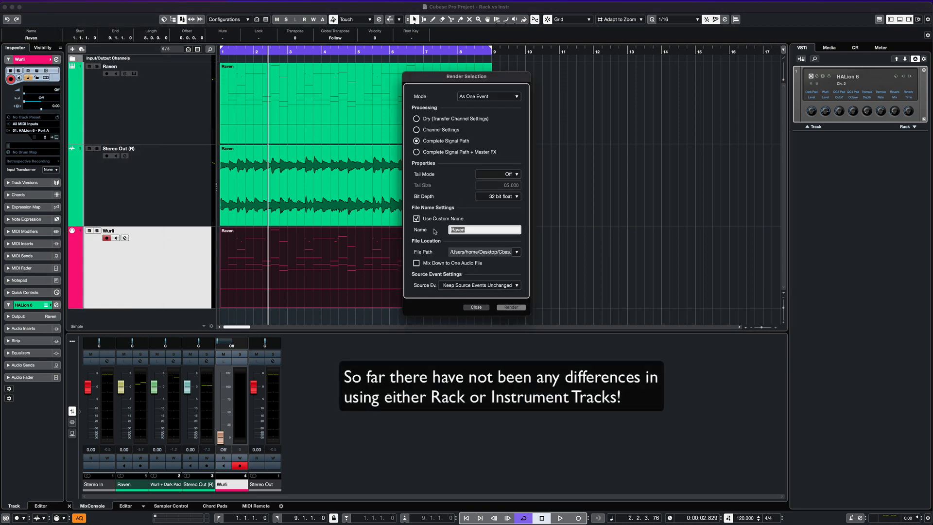
- Enter 'Wurli' as the custom render name and render the Wurli part
text(Wurli)
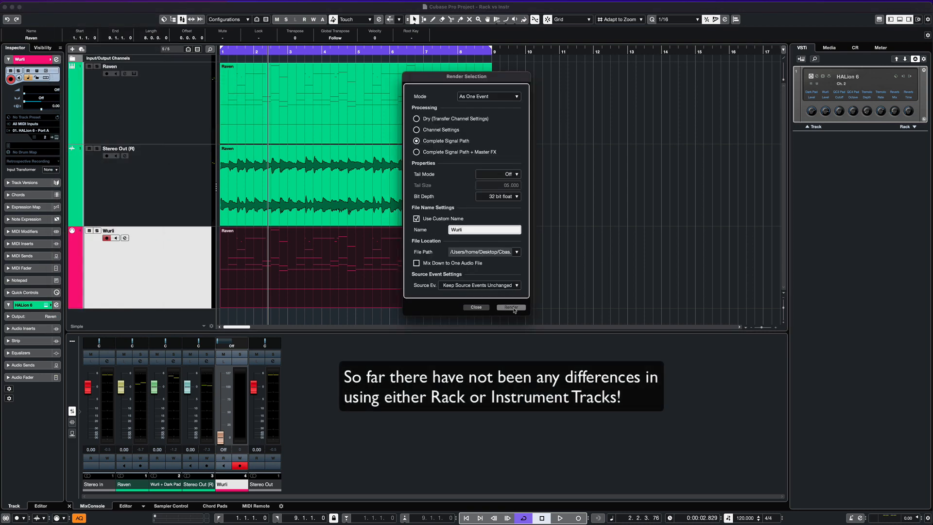
click(509, 307)
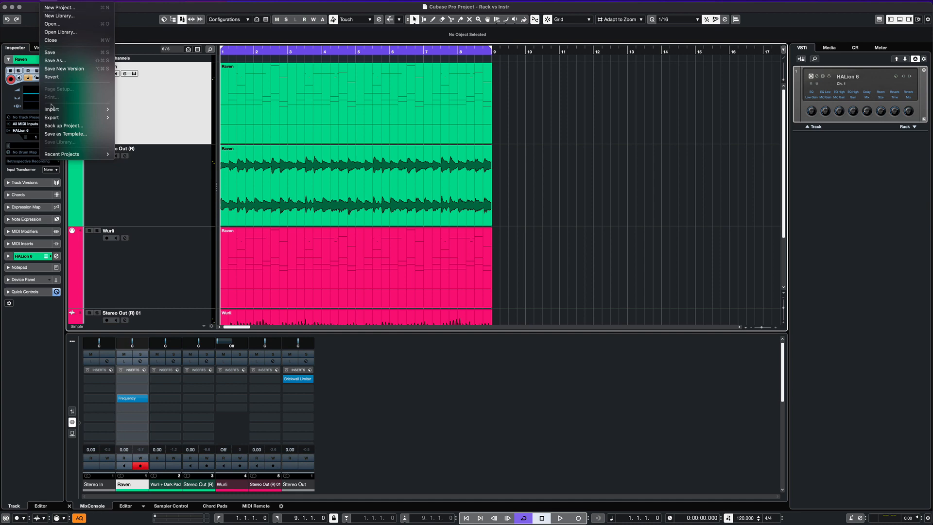
- Mix down Raven and Wurli + Dark Pad, renaming the export 'Rack Track' after the duplicate-file warning
click(52, 117)
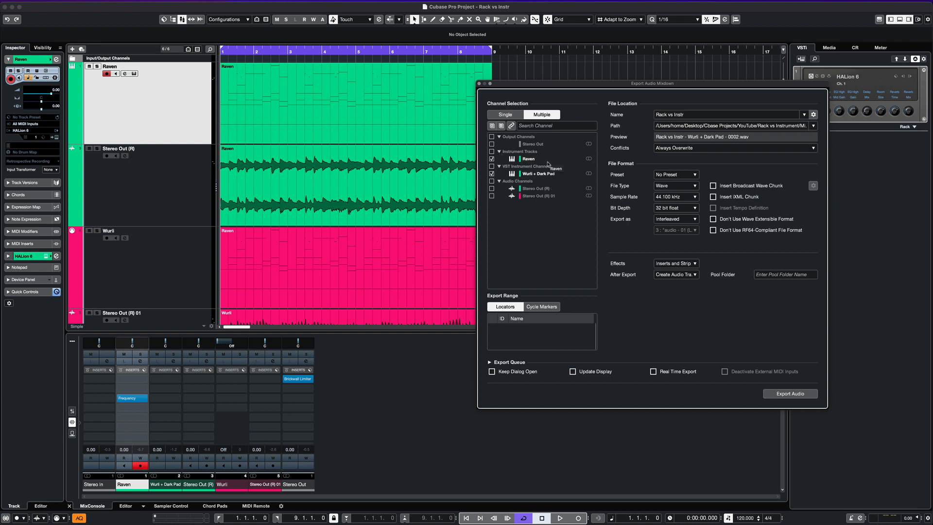
click(790, 393)
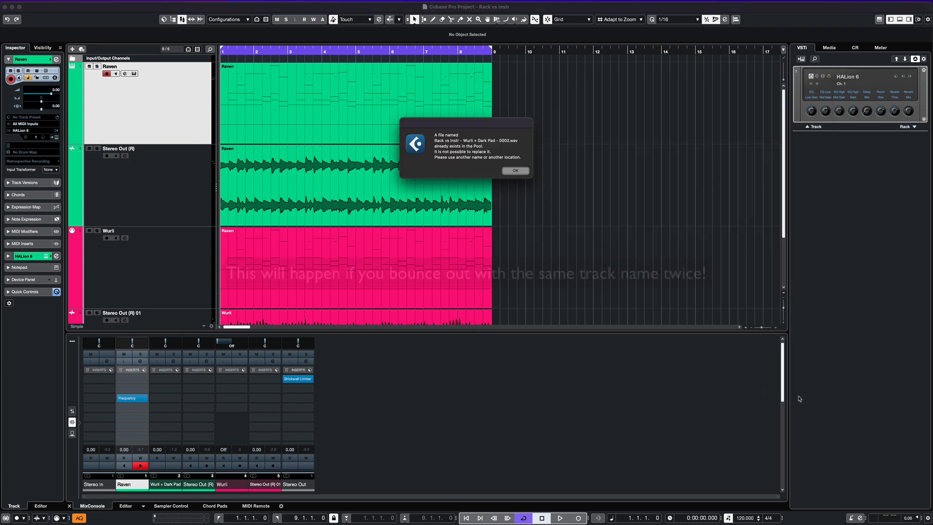
click(515, 171)
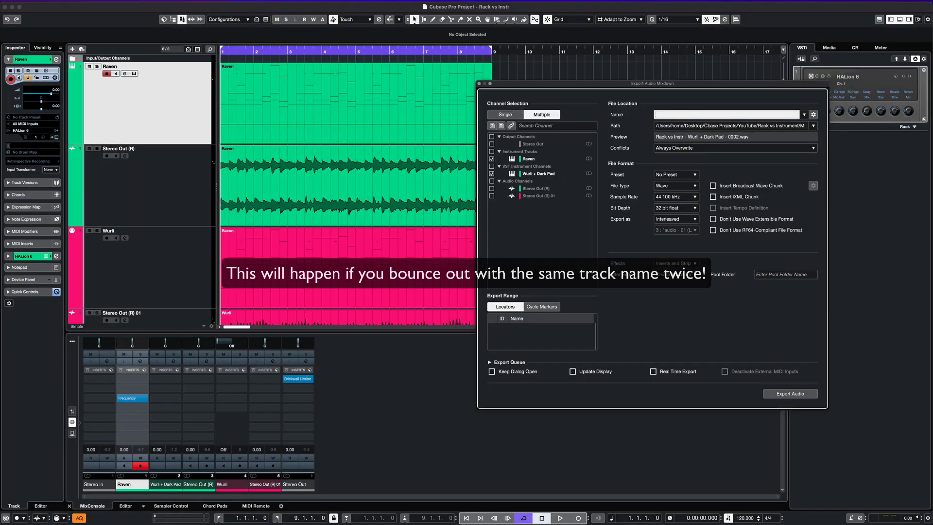
text(Rack Track)
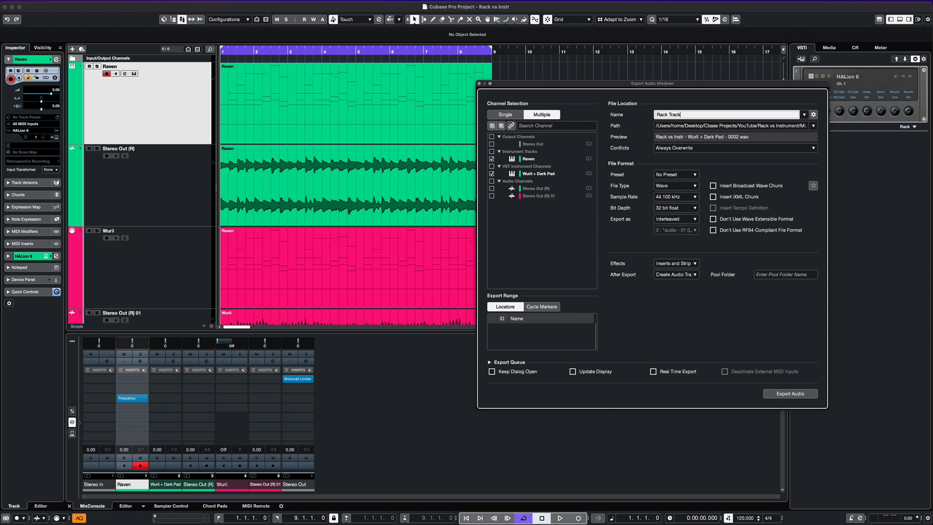
click(790, 393)
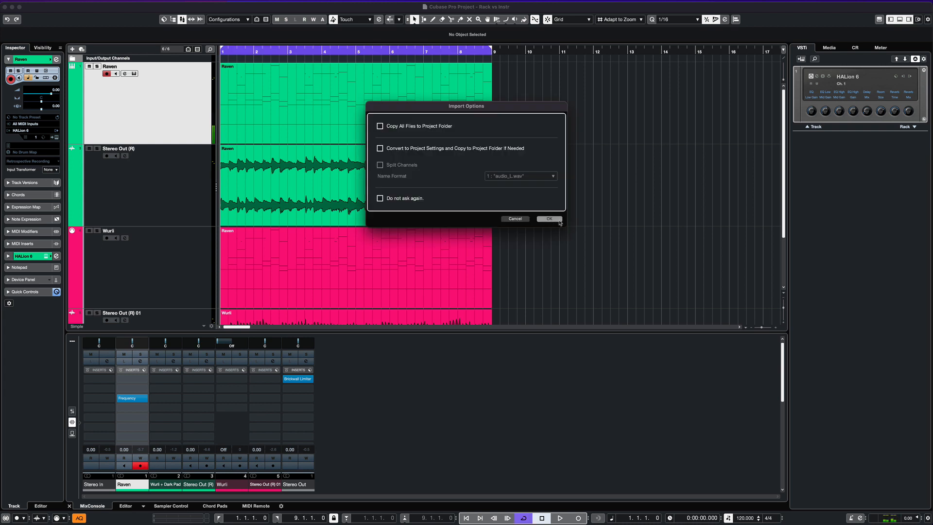
- Import the Rack Track files as two new audio tracks and play them back
click(548, 218)
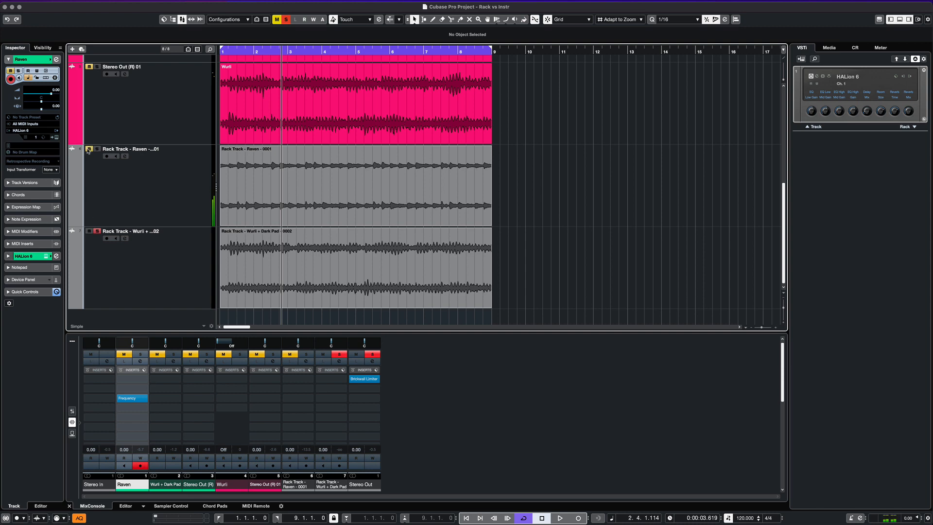
click(558, 518)
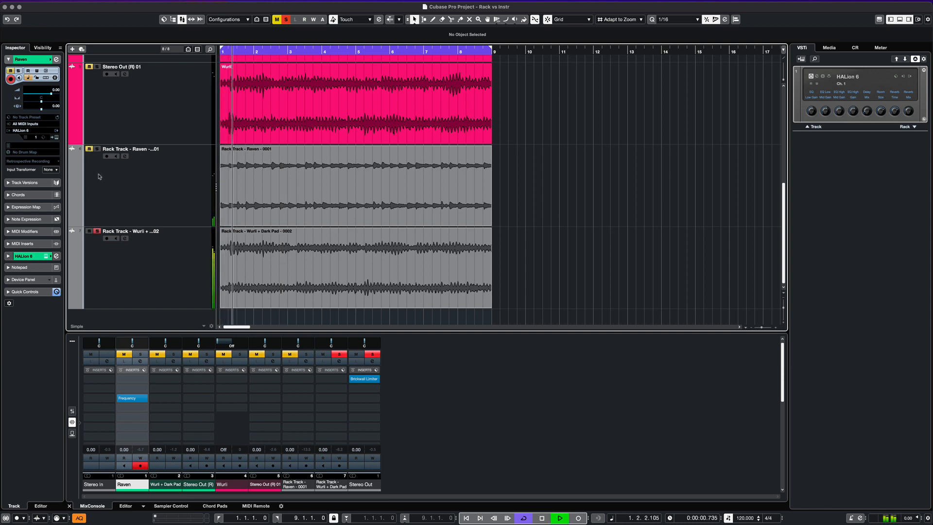